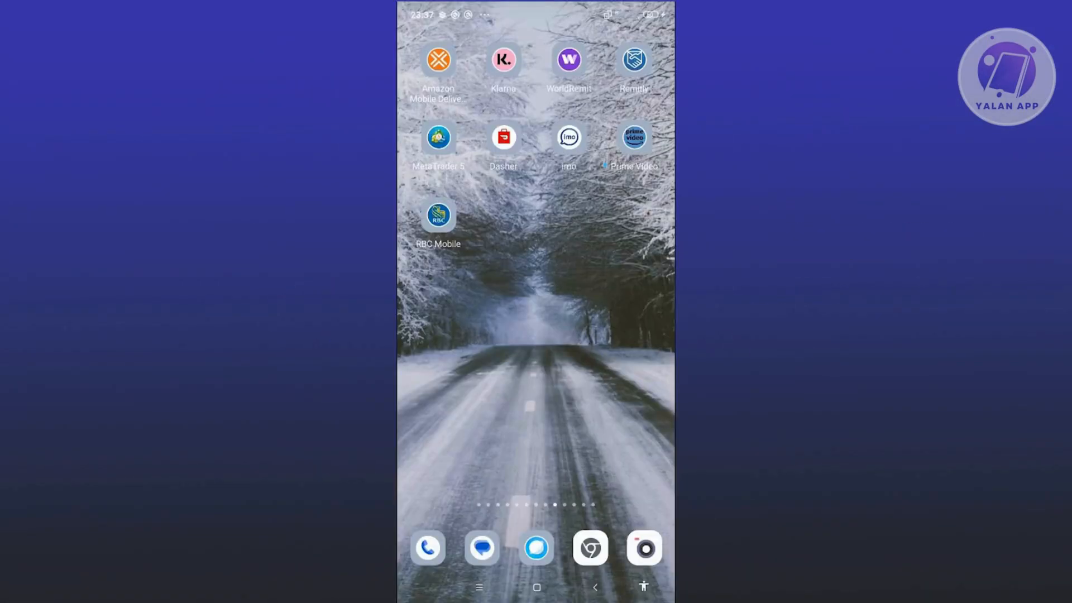
Swipe to the home screen page holding Plex, Money Network, WEBTOON and Experian
{"action": "scroll", "scroll_direction": "left", "scroll_amount": 3}
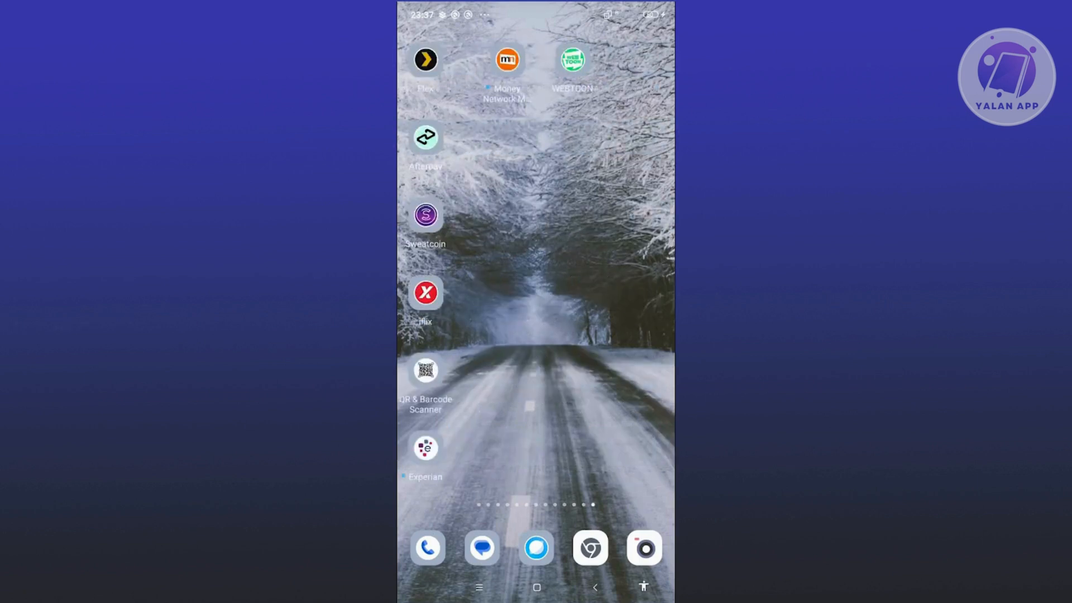
Launch WEBTOON and land on the For You home page of saved and trending series
{"action": "left_click", "coordinate": [572, 59]}
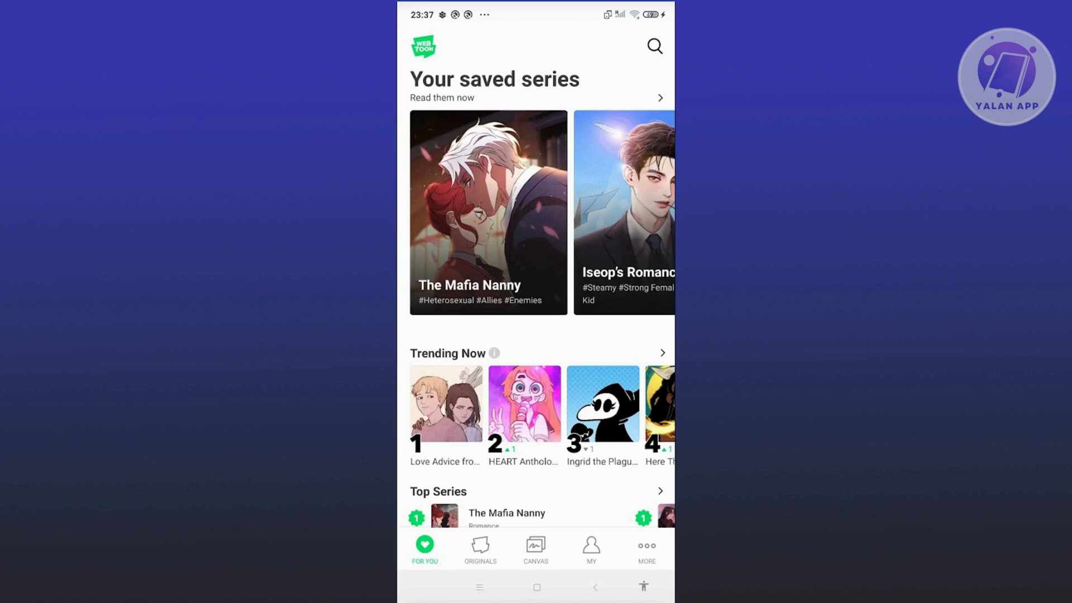
Reach the Settings page from the More tab with nickname, email and language options
{"action": "left_click", "coordinate": [646, 550]}
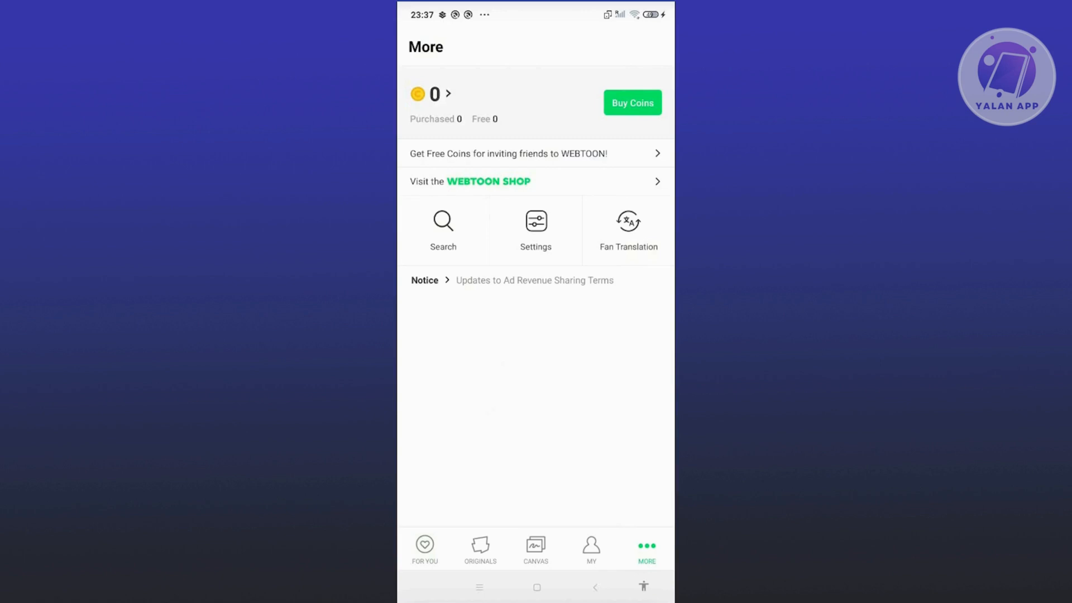
{"action": "left_click", "coordinate": [535, 229]}
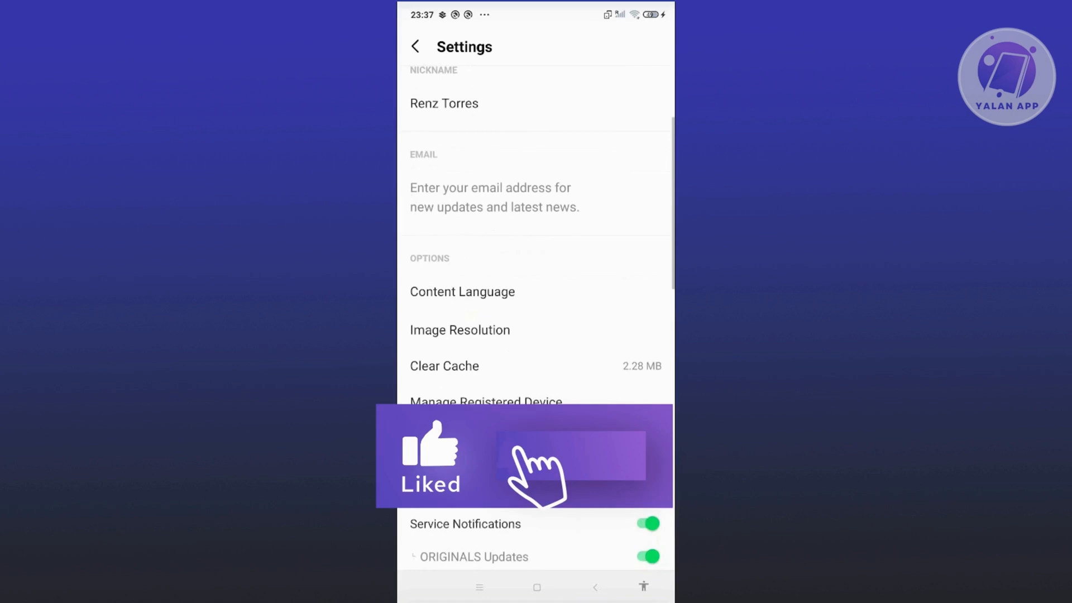
Show the Content Language selection dialog listing languages, with English still chosen
{"action": "left_click", "coordinate": [462, 291]}
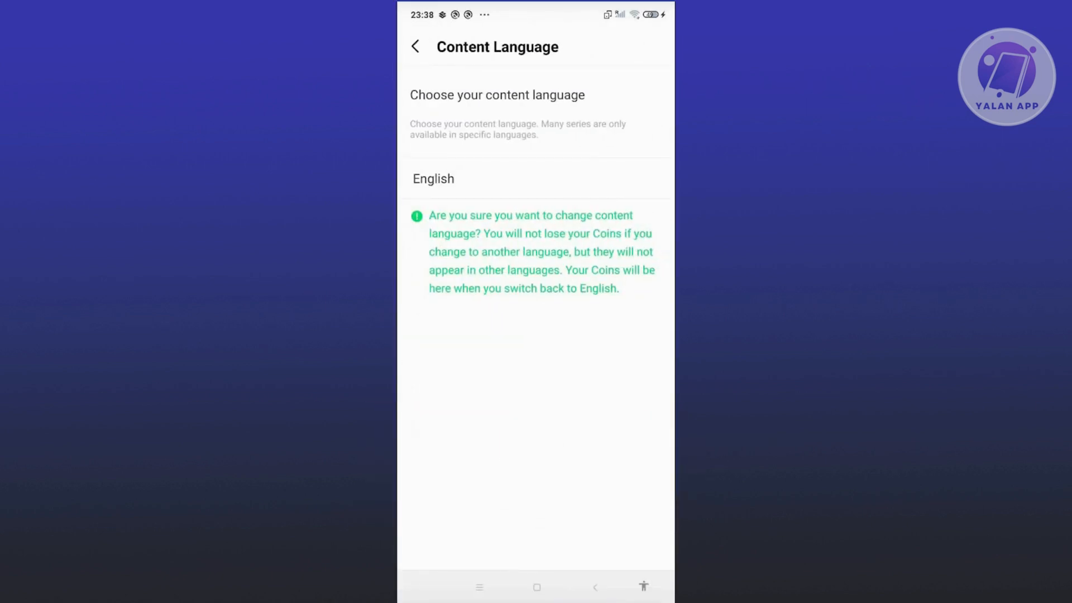
{"action": "left_click", "coordinate": [433, 178]}
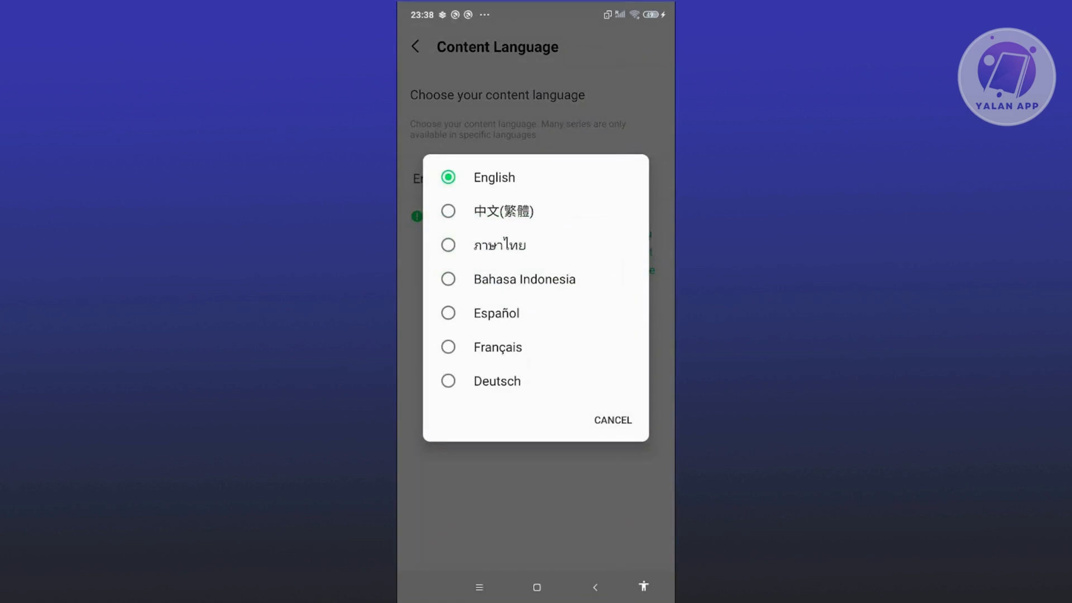